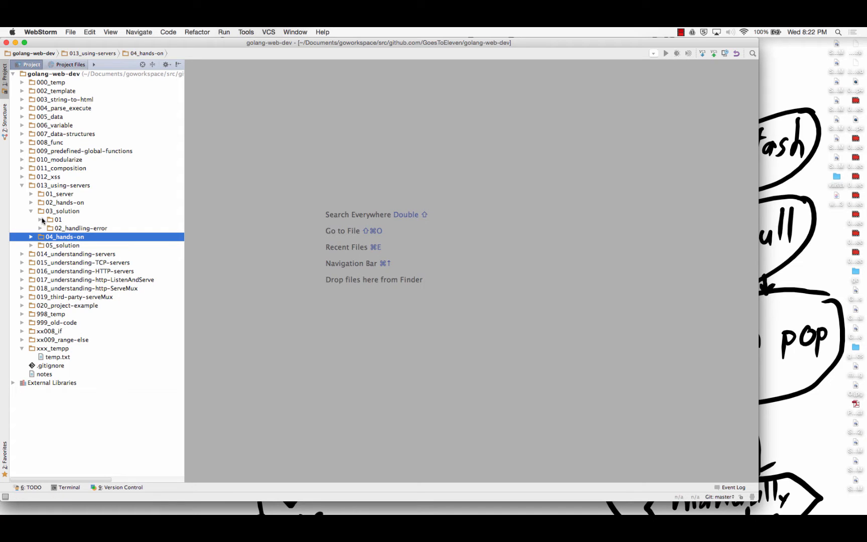
- Open main.go from 013_using-servers/03_solution/01 in the editor
left_click(62, 211)
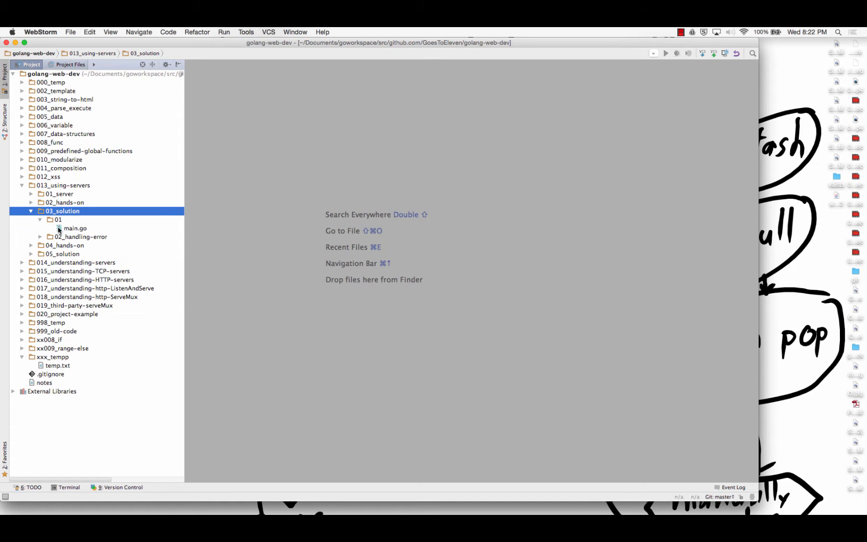
double_click(76, 228)
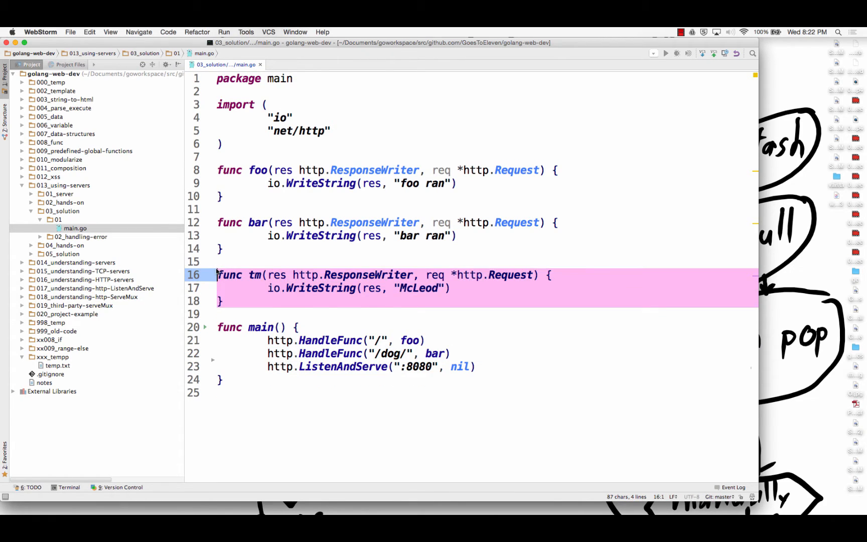
- Delete tm, name a new mcleod handler on the /tm/ route and start its hello string
key("Delete")
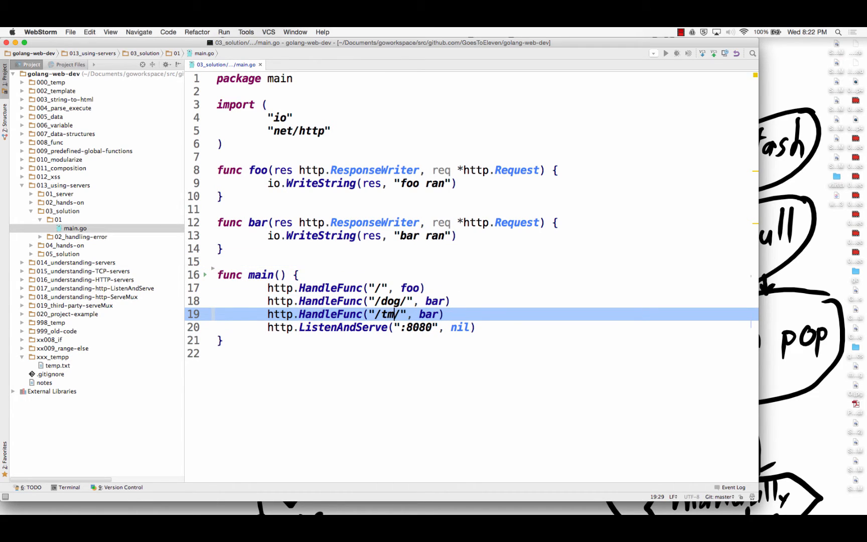
double_click(428, 315)
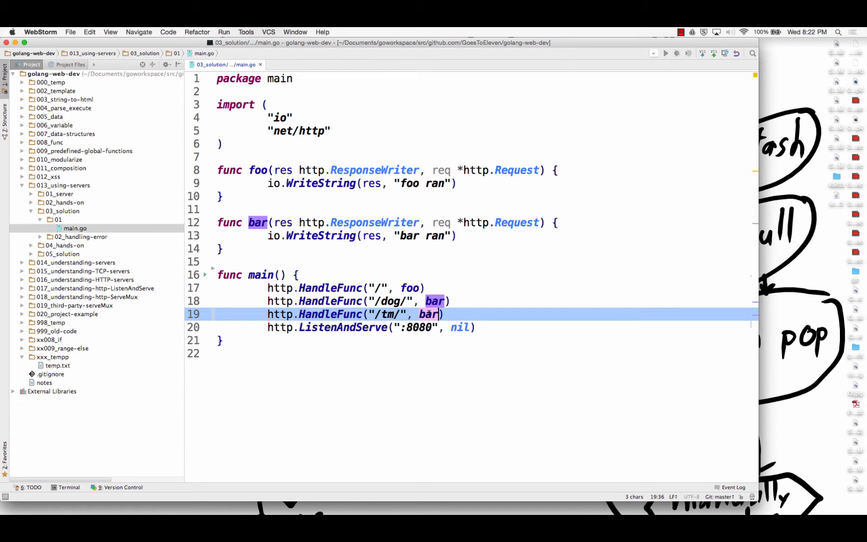
type("mcleod")
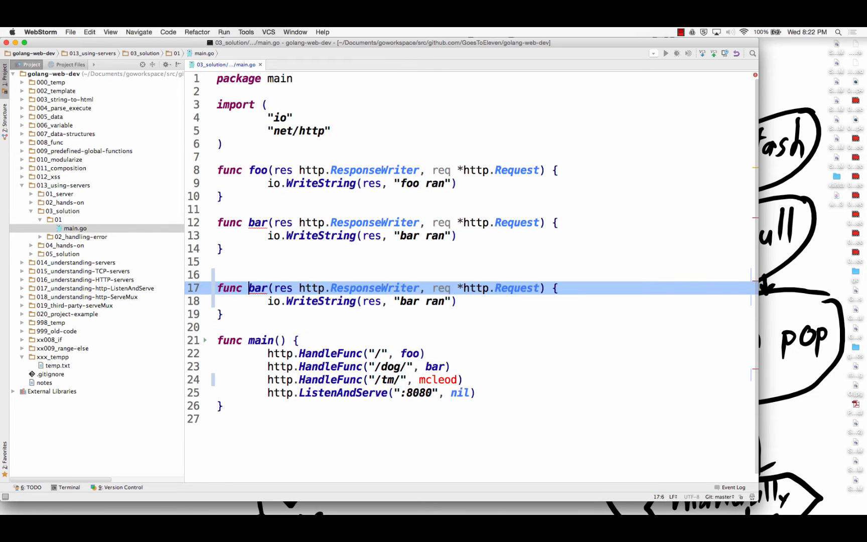
type("mcleod")
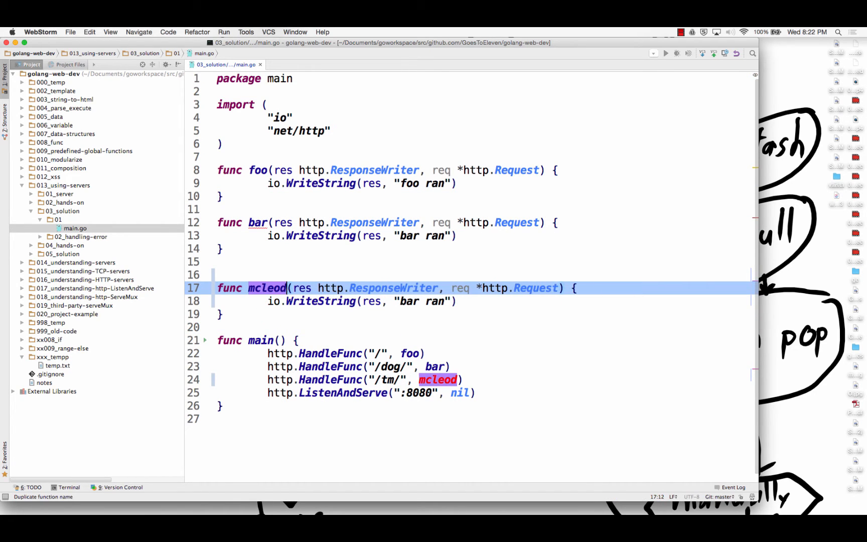
key("Backspace")
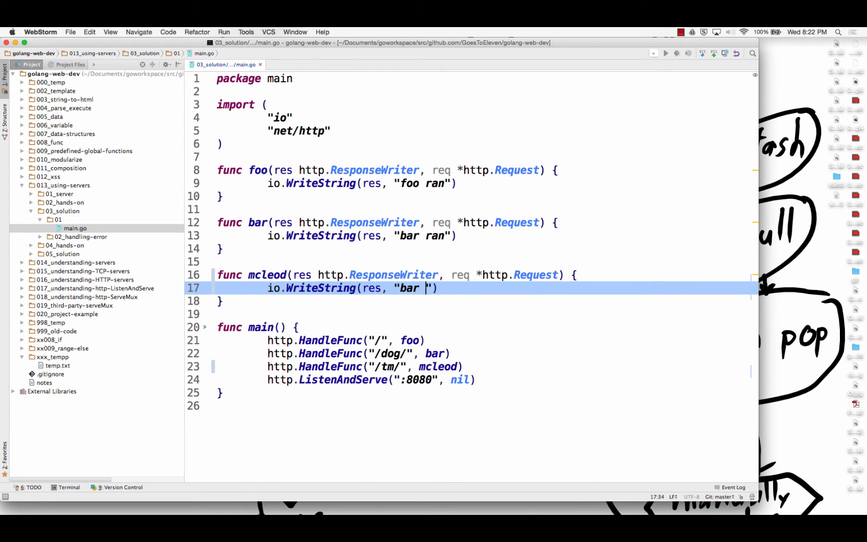
type("hel")
type("go run main.go")
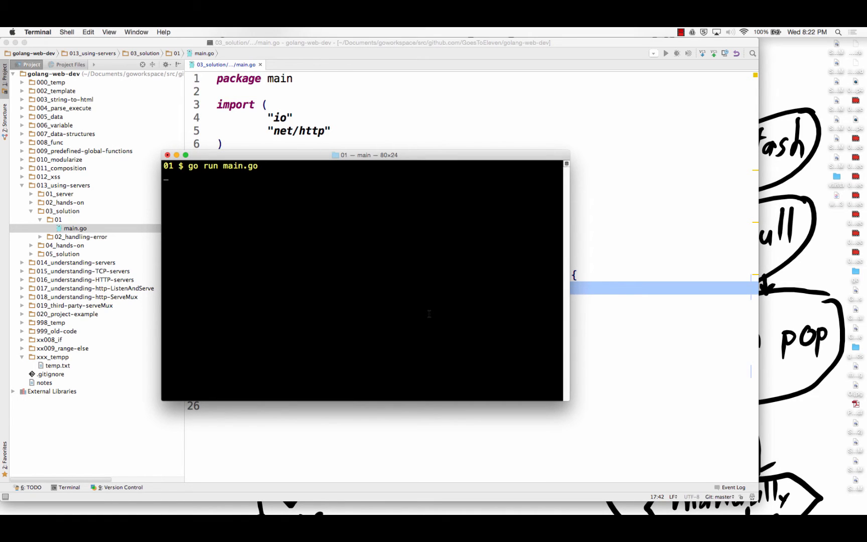
- Stop the server with Ctrl+C, cd to ../03_solution/01 and run go run main.go
key("ctrl+c")
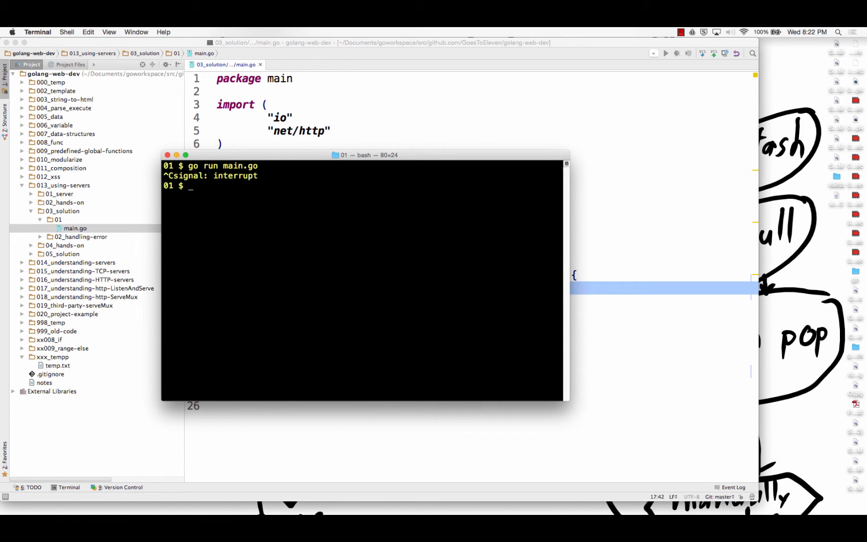
type("cd ../")
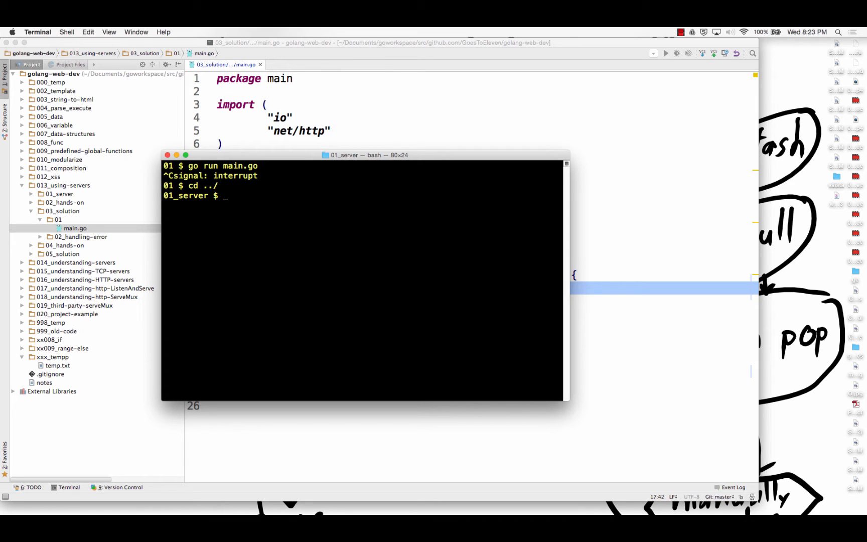
type("cdd")
type("go r")
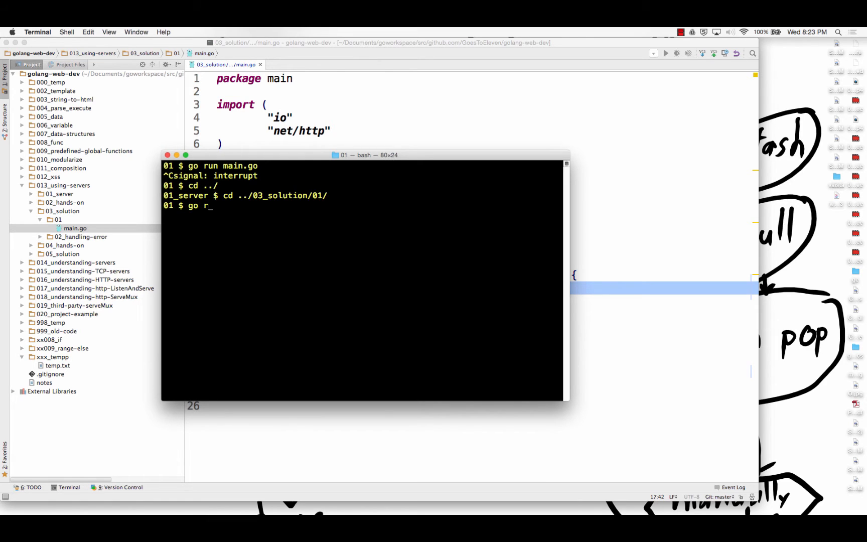
key("Return")
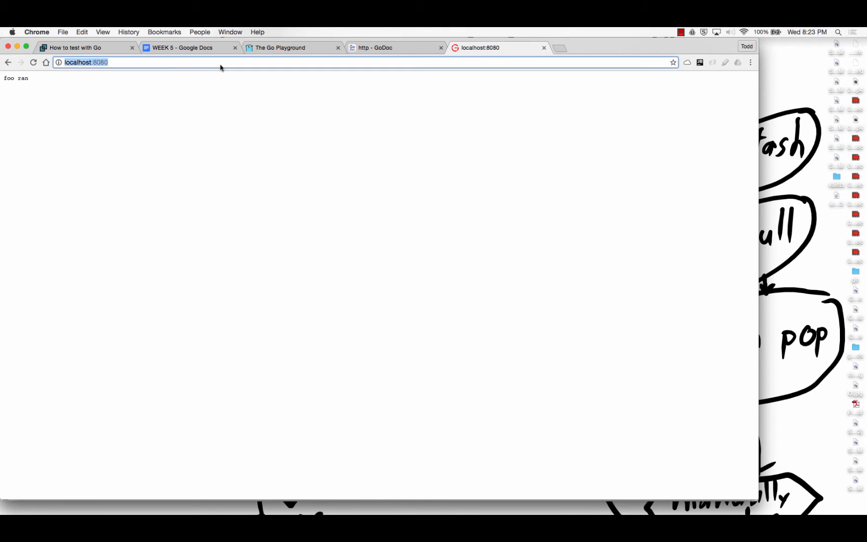
- Request localhost:8080/dog in the browser address bar
type("/dog")
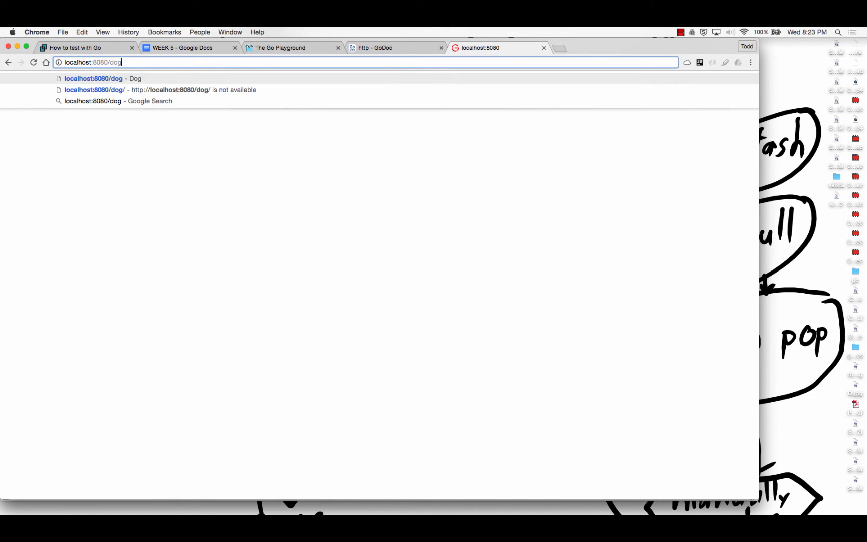
key("Return")
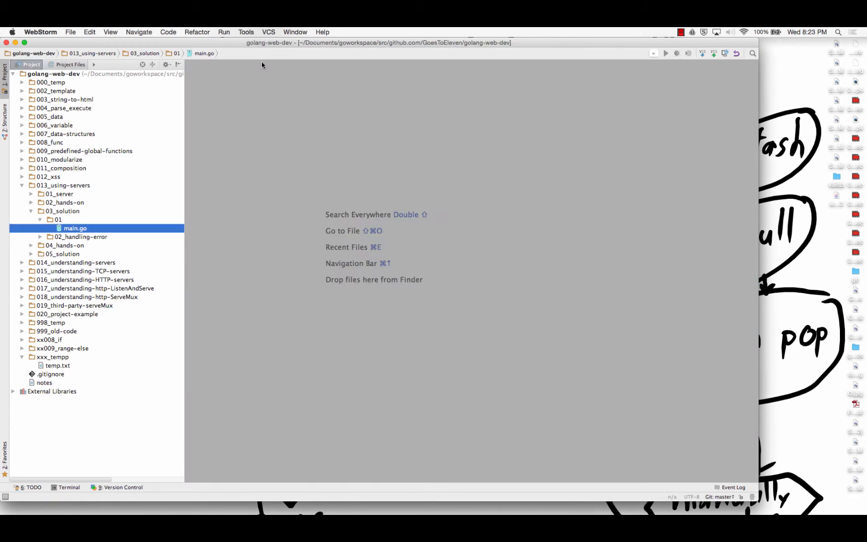
- Collapse and re-expand 03_solution, then reopen 01/main.go with the mcleod handler
left_click(31, 210)
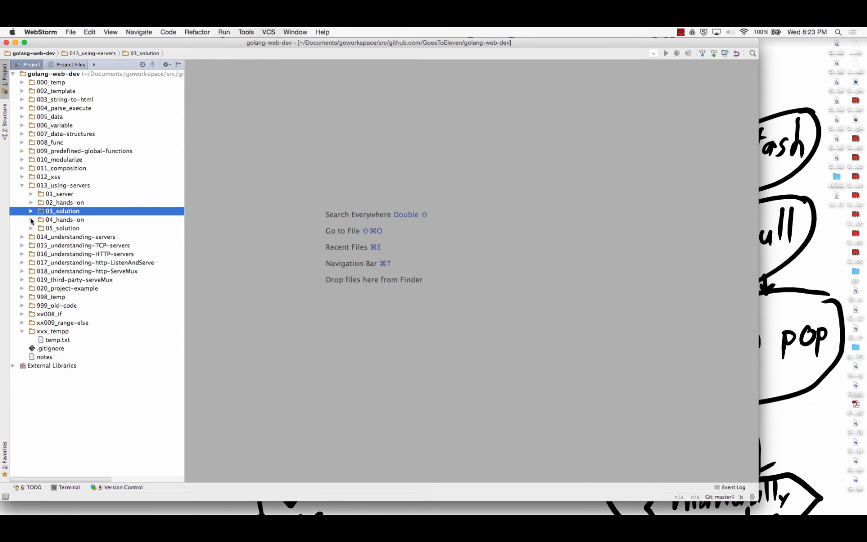
left_click(31, 211)
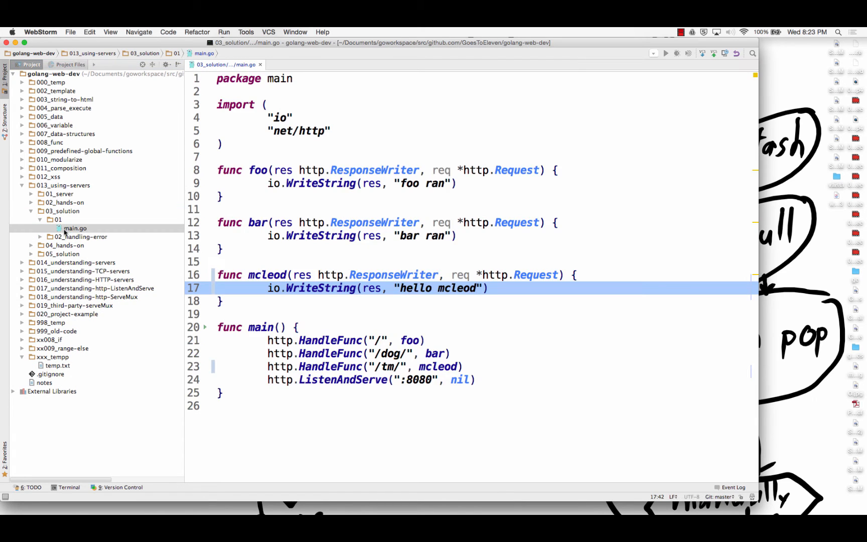
left_click(76, 262)
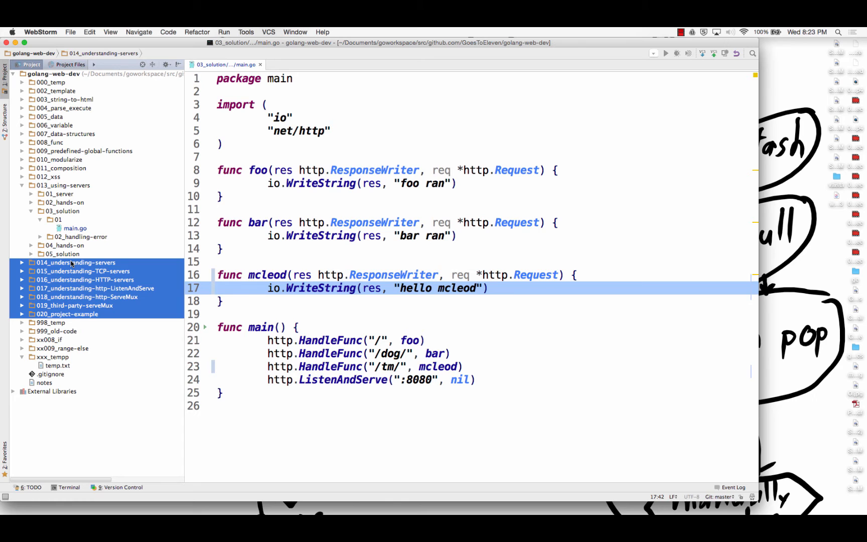
mouse_move(164, 404)
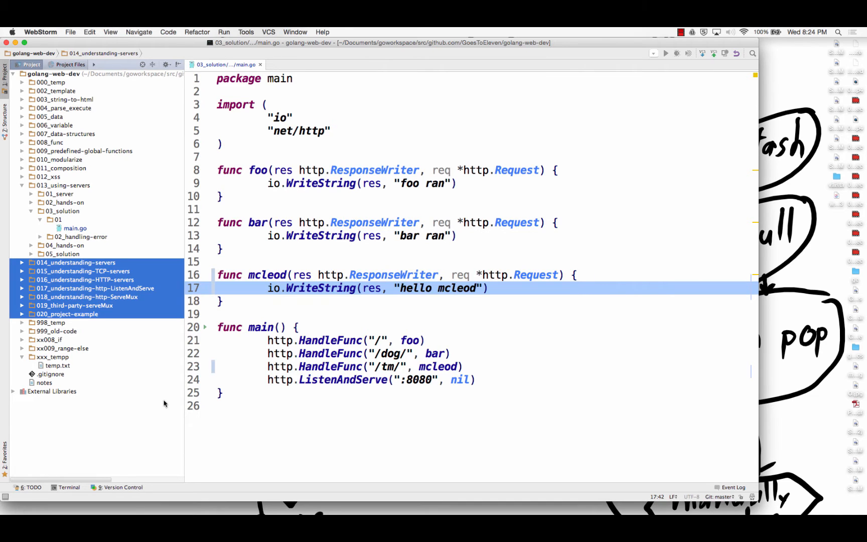
- Jump to the HandleFunc definition in net/http server.go and highlight its handler parameter
left_click(330, 341)
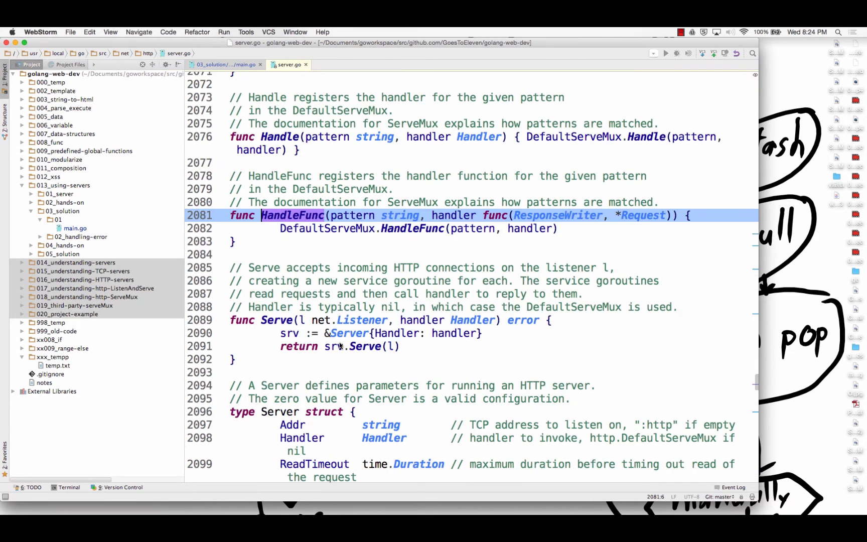
left_click(226, 64)
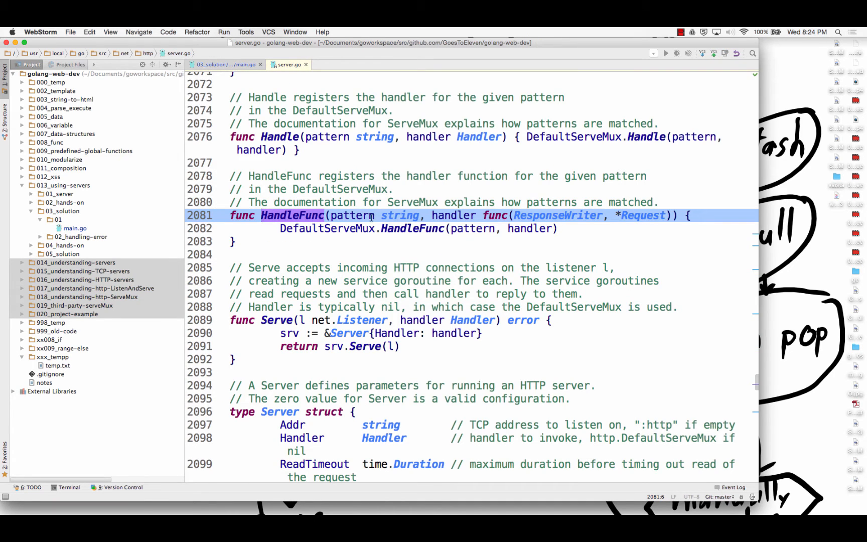
double_click(399, 215)
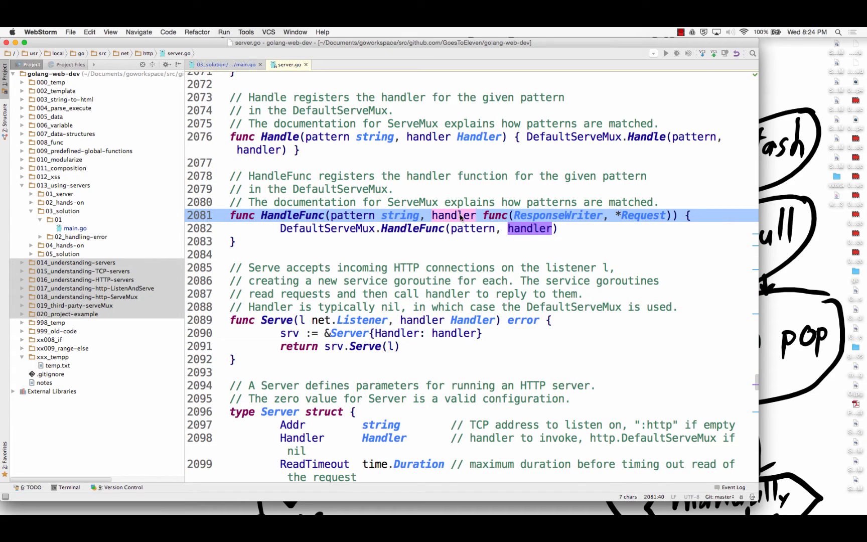
left_click(483, 215)
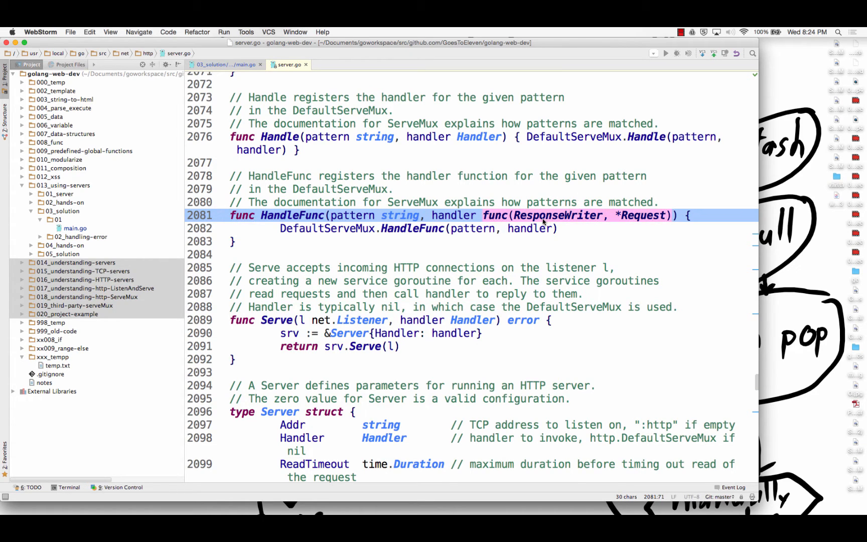
mouse_move(627, 218)
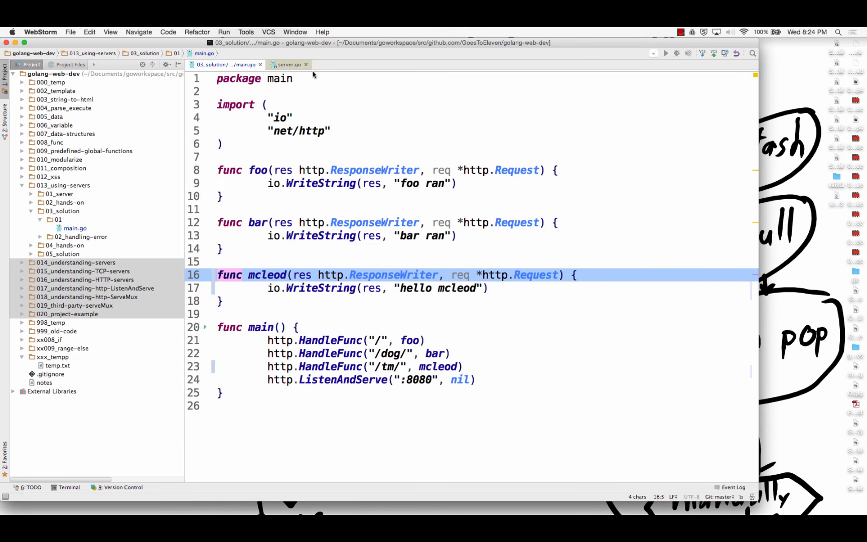
left_click(286, 64)
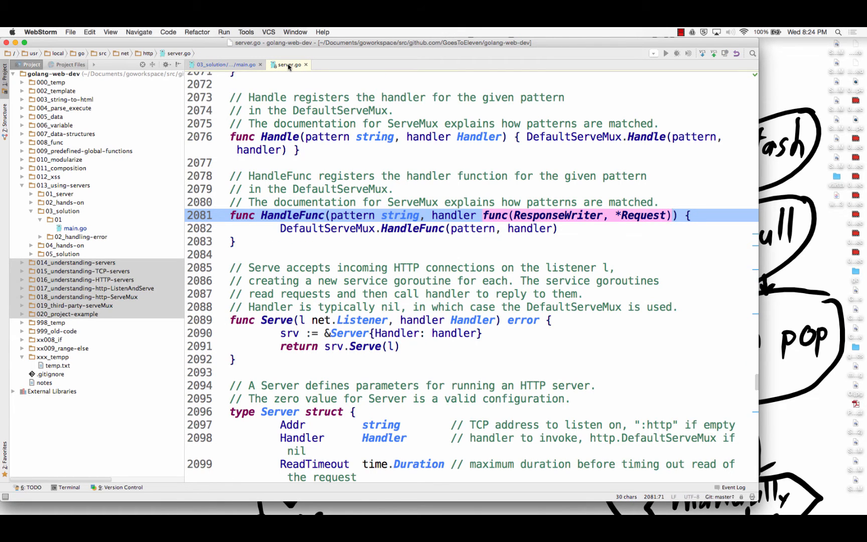
mouse_move(268, 66)
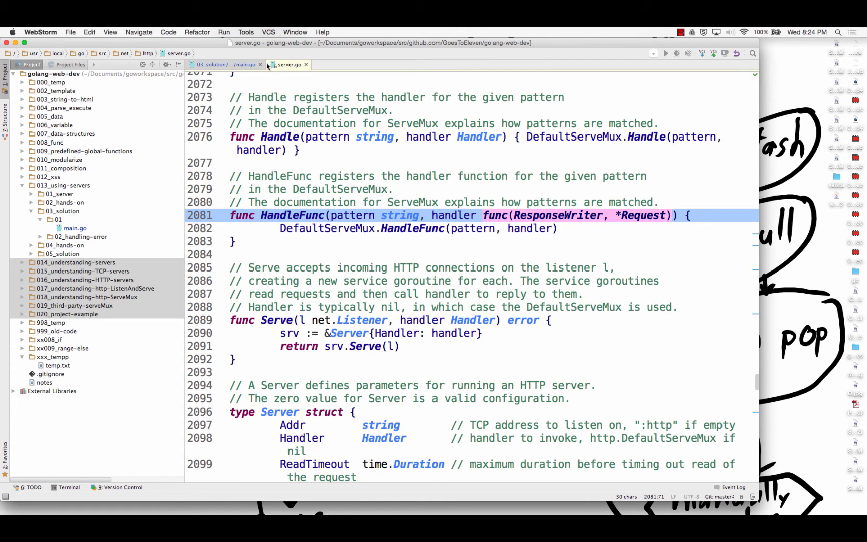
left_click(224, 64)
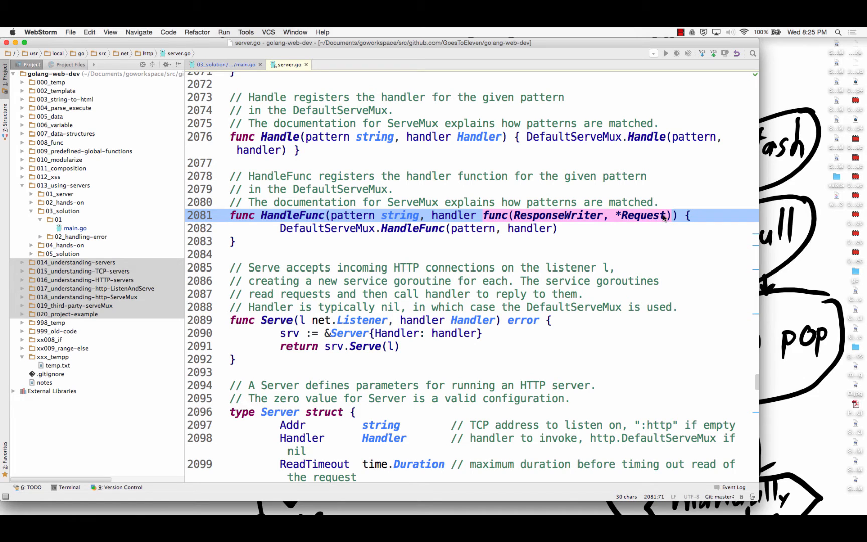
left_click(227, 64)
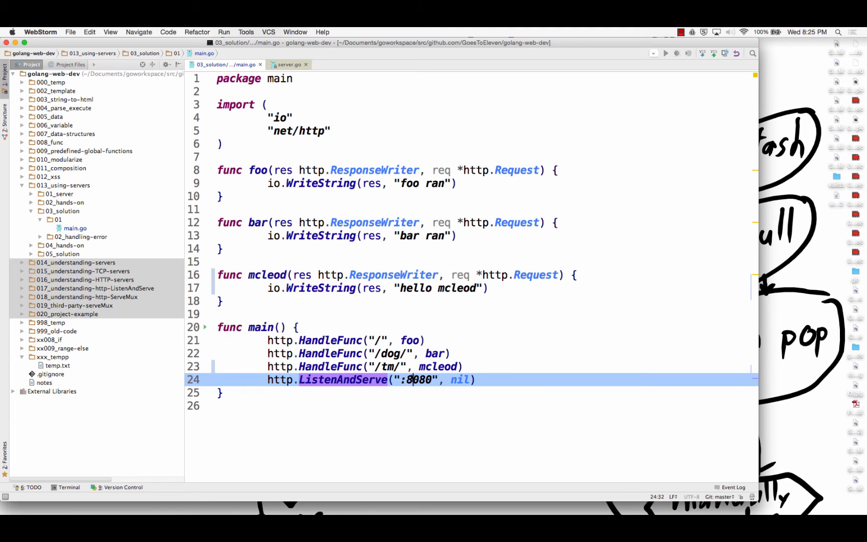
- Jump from ListenAndServe to the Handler interface definition with its ServeHTTP method
left_click(343, 380)
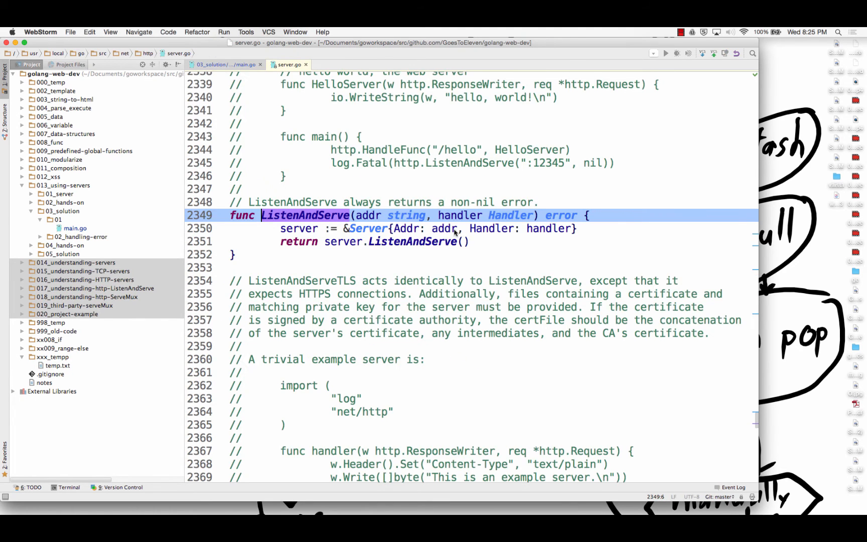
mouse_move(490, 220)
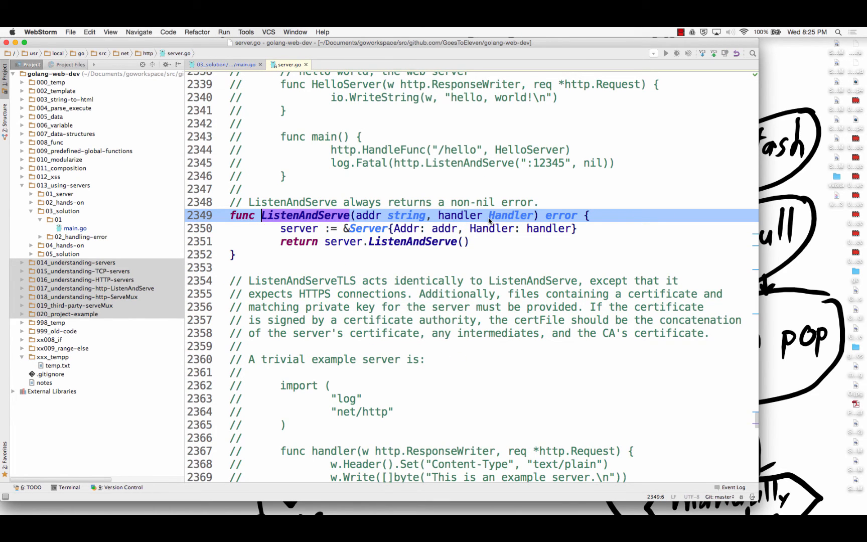
mouse_move(510, 215)
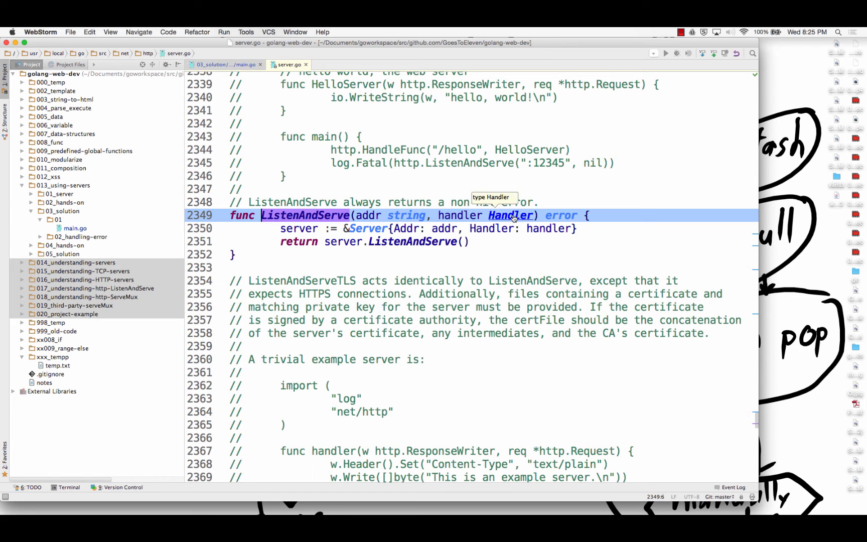
left_click(512, 215)
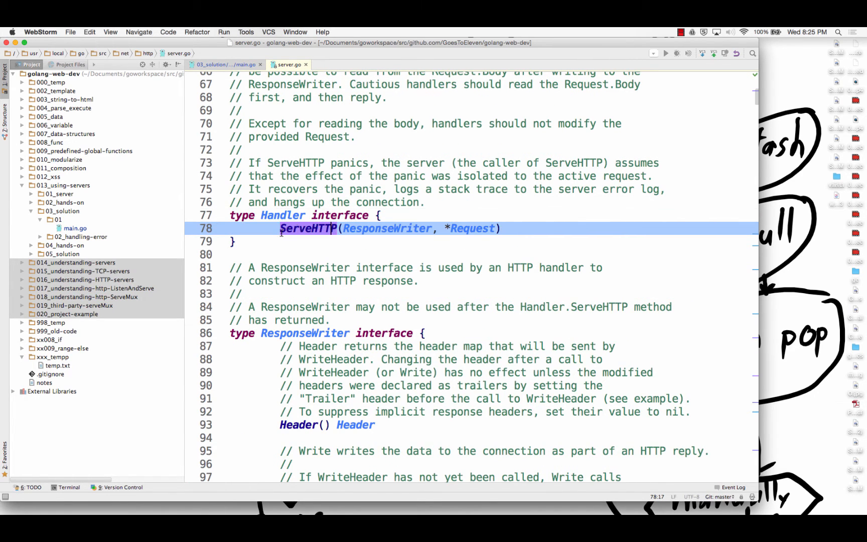
left_click(503, 229)
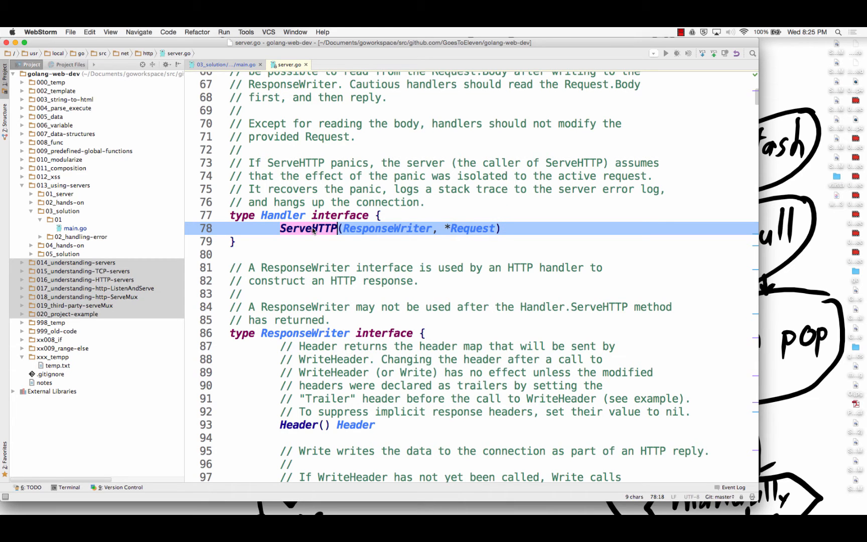
mouse_move(431, 232)
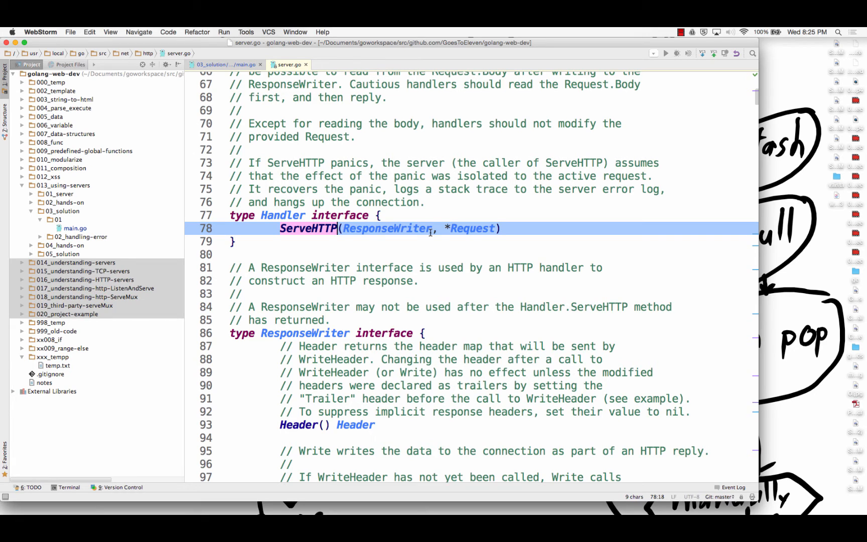
- Return to main.go's HandleFunc call, then close all open editor tabs
left_click(227, 64)
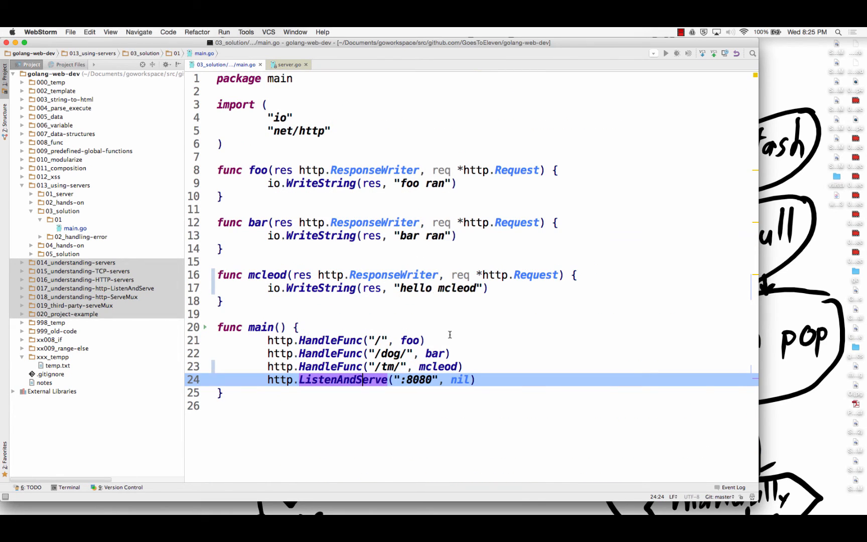
double_click(460, 381)
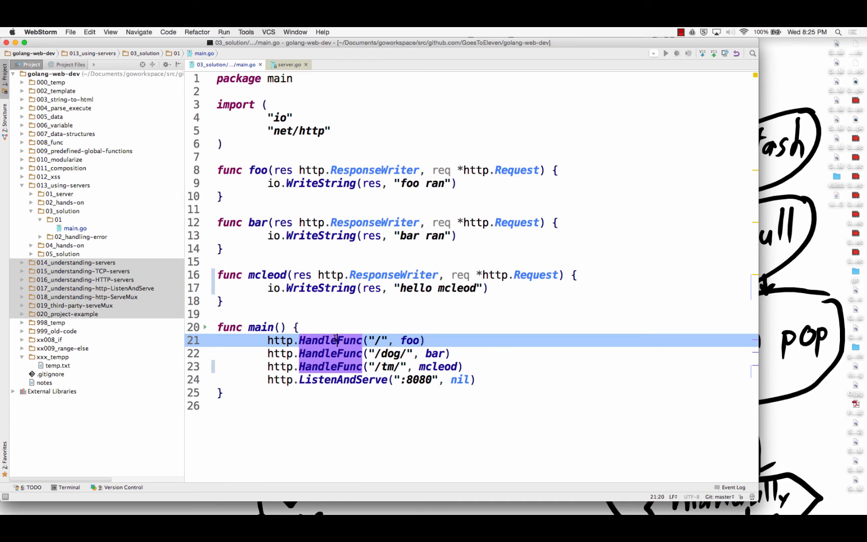
mouse_move(309, 84)
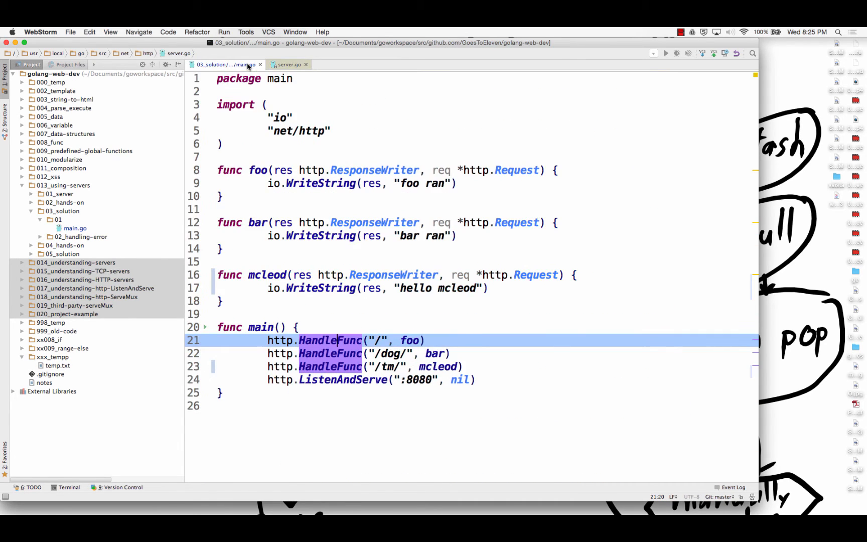
mouse_move(227, 64)
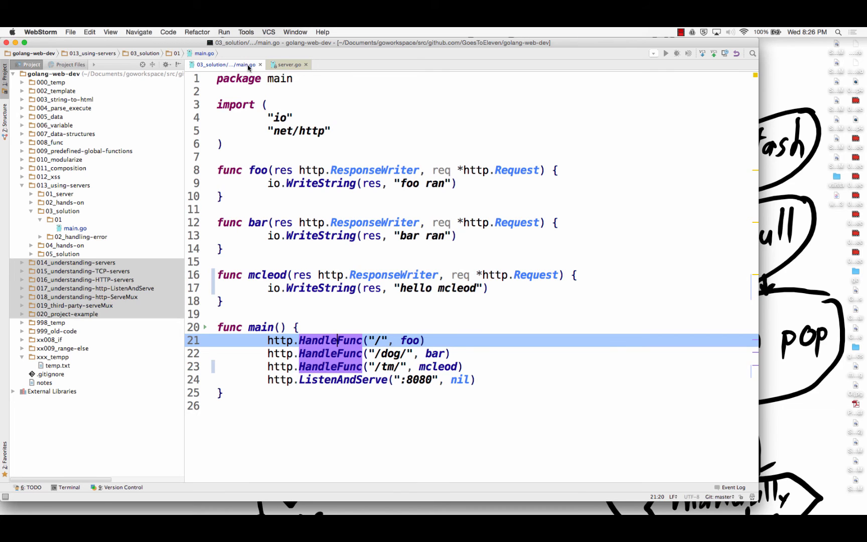
mouse_move(258, 54)
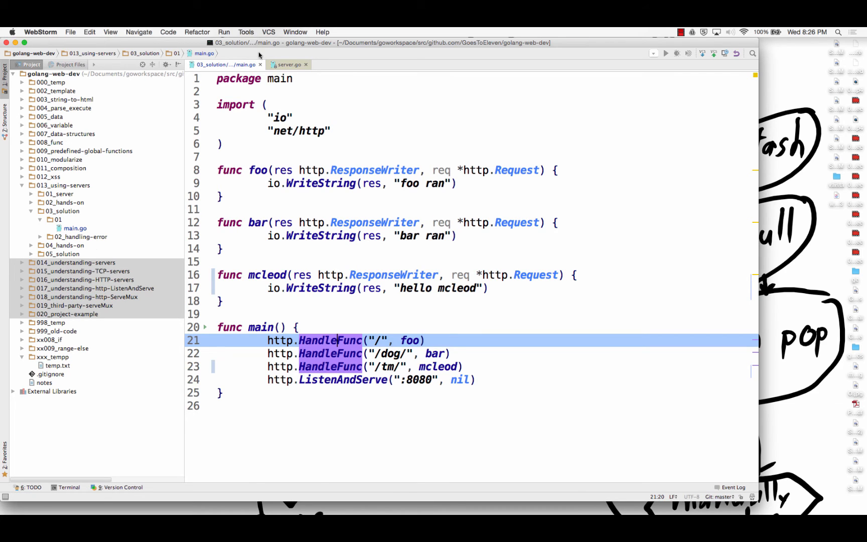
left_click(288, 64)
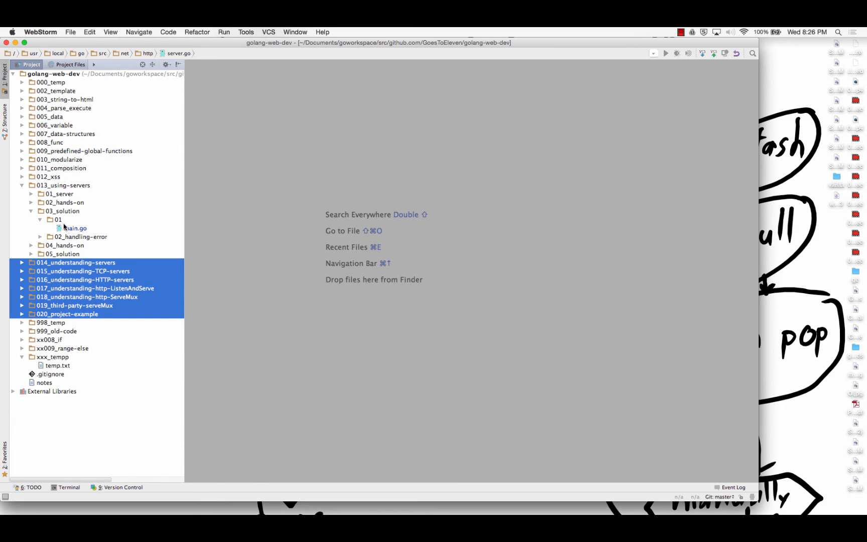
- Open the 04_hands-on README and the solution's template file alongside 03_solution/01 main.go
left_click(32, 211)
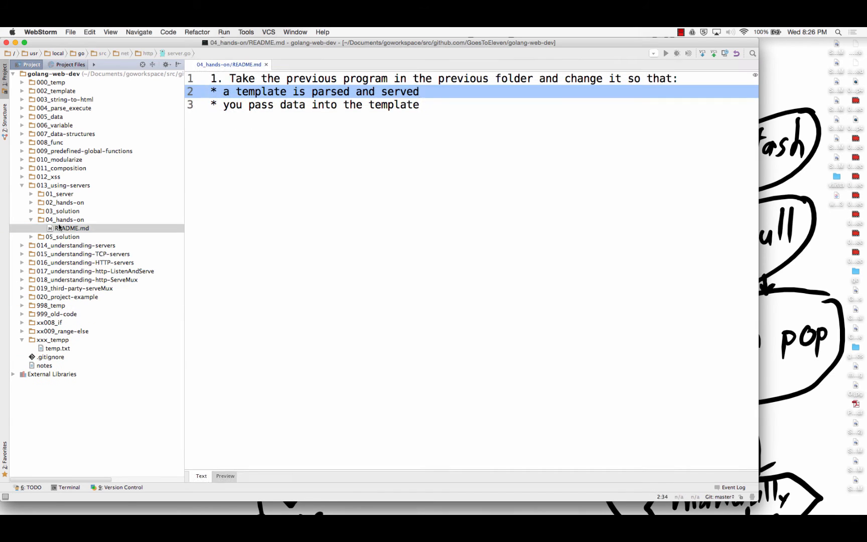
left_click(386, 237)
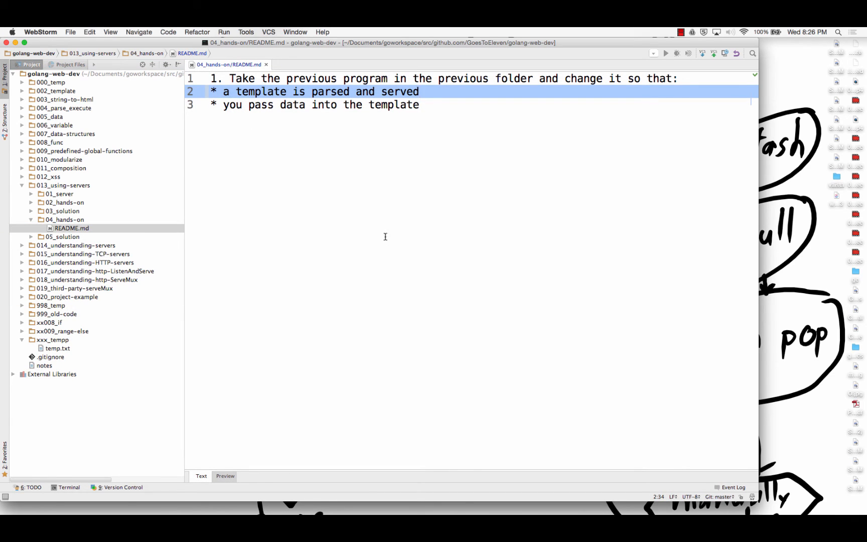
mouse_move(360, 73)
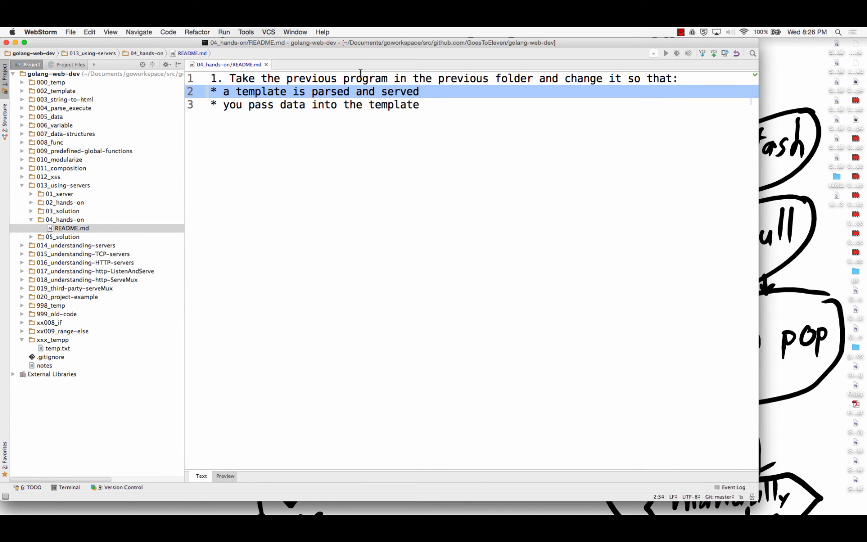
mouse_move(359, 75)
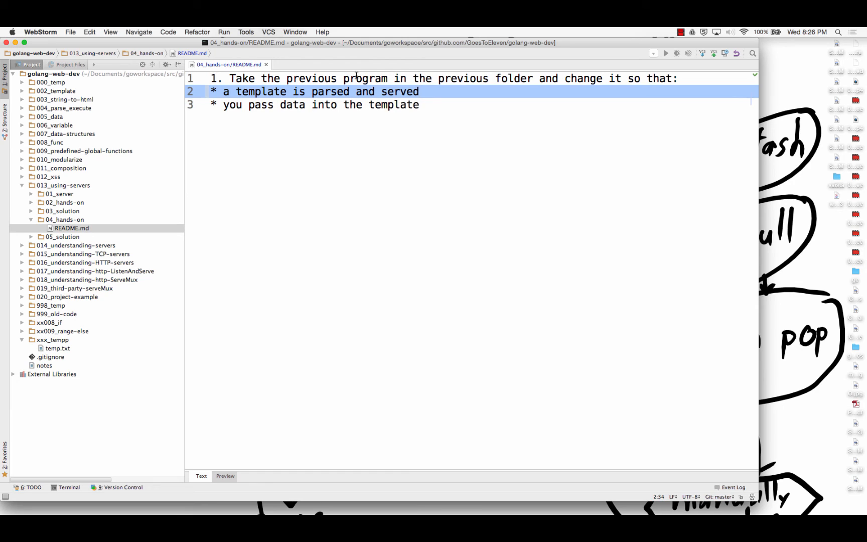
mouse_move(241, 172)
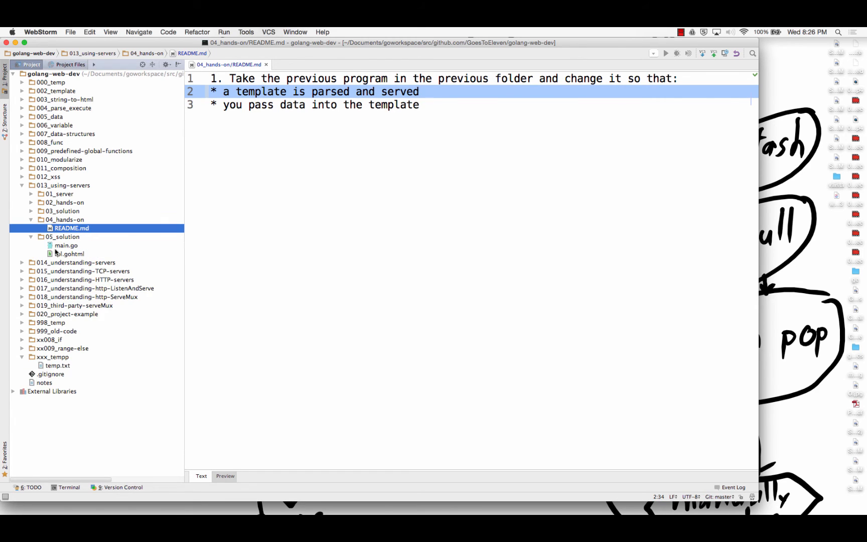
left_click(69, 253)
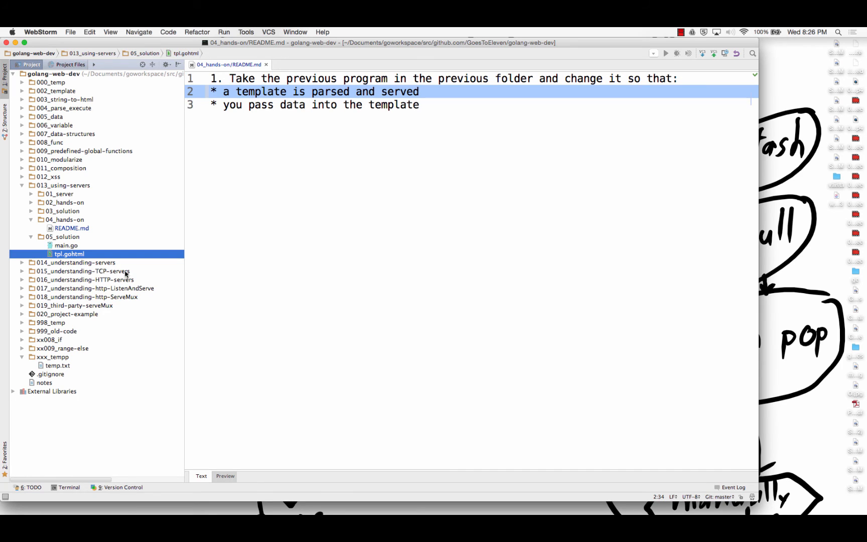
mouse_move(128, 256)
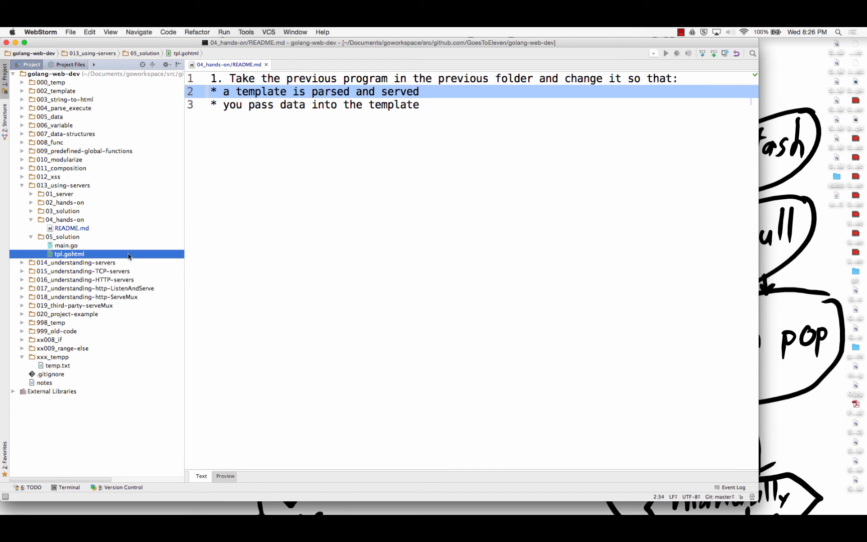
left_click(31, 210)
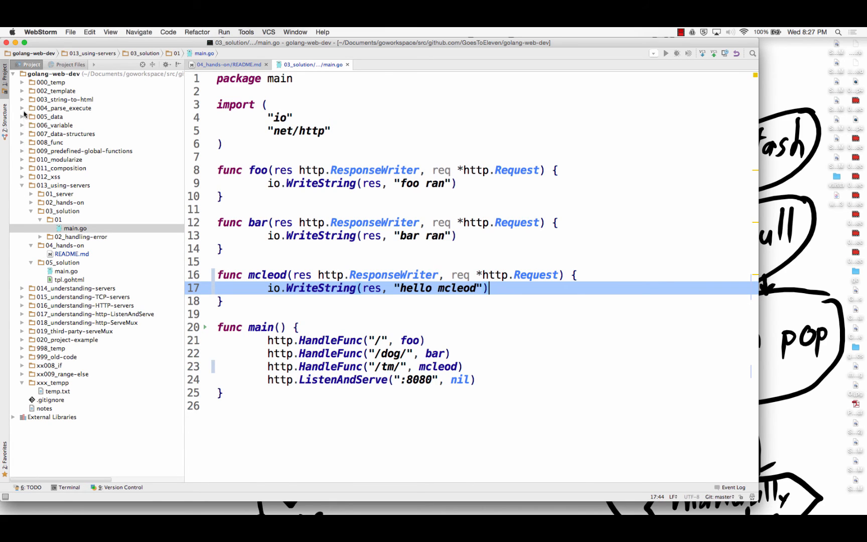
- Open 004_parse_execute/03_ParseFiles/main.go and begin selecting its ParseFiles and Execute block to copy
left_click(31, 107)
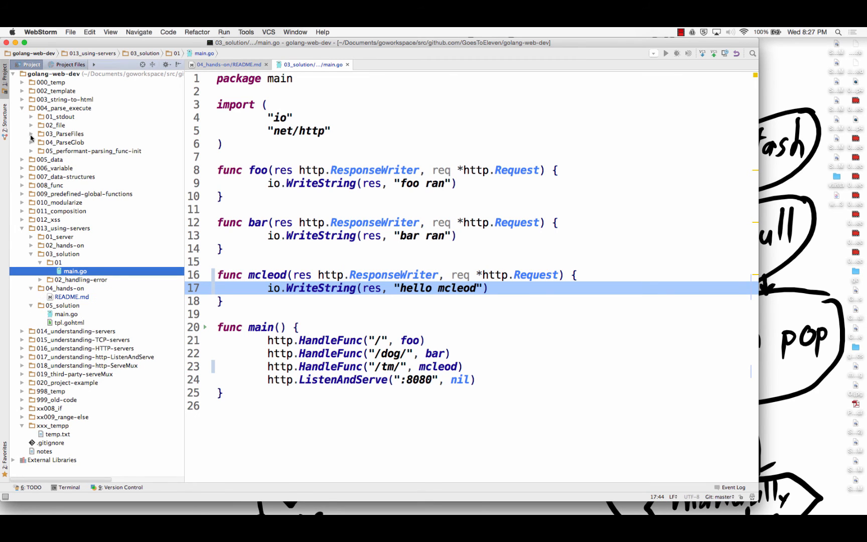
left_click(31, 134)
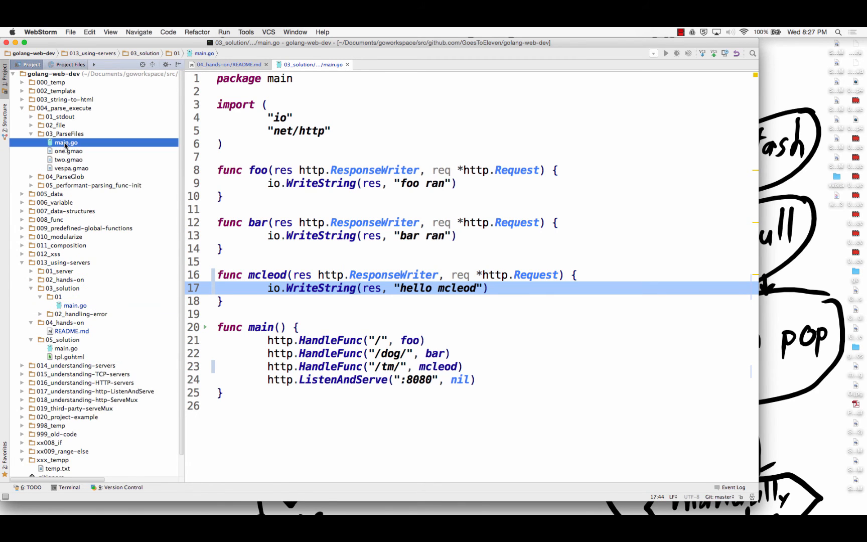
left_click(65, 142)
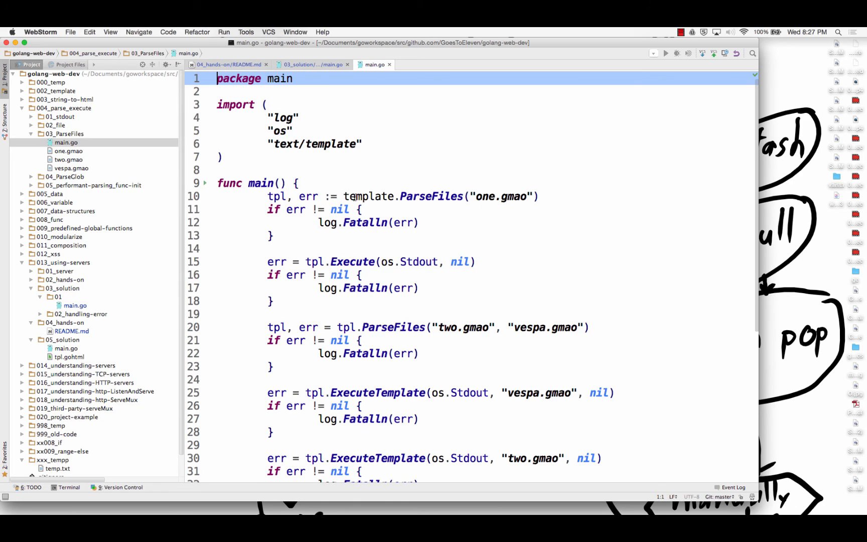
left_click(318, 262)
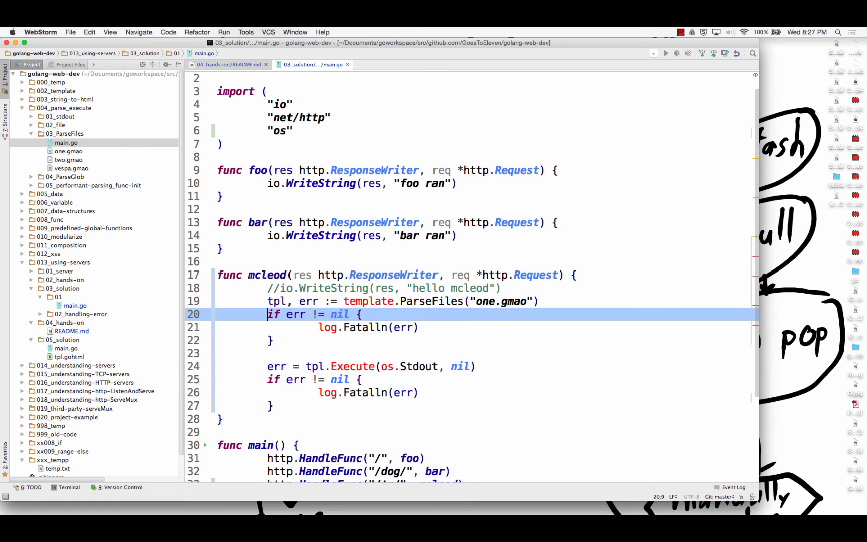
- Resolve the unresolved references by importing html/template and log, then navigate toward Execute's definition
left_click(275, 301)
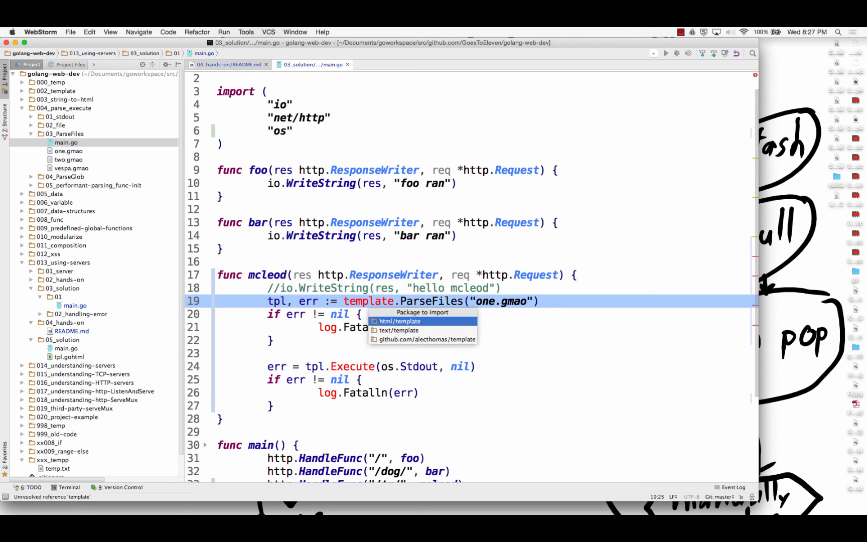
left_click(399, 321)
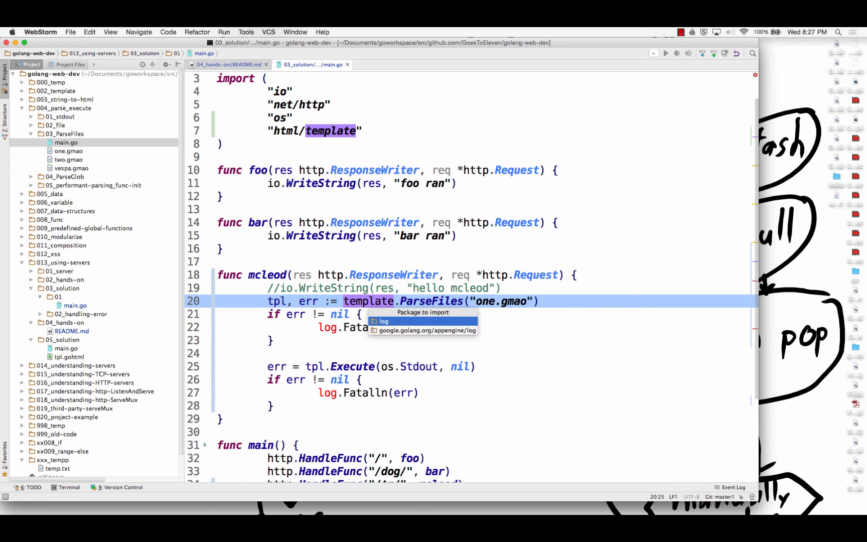
left_click(384, 321)
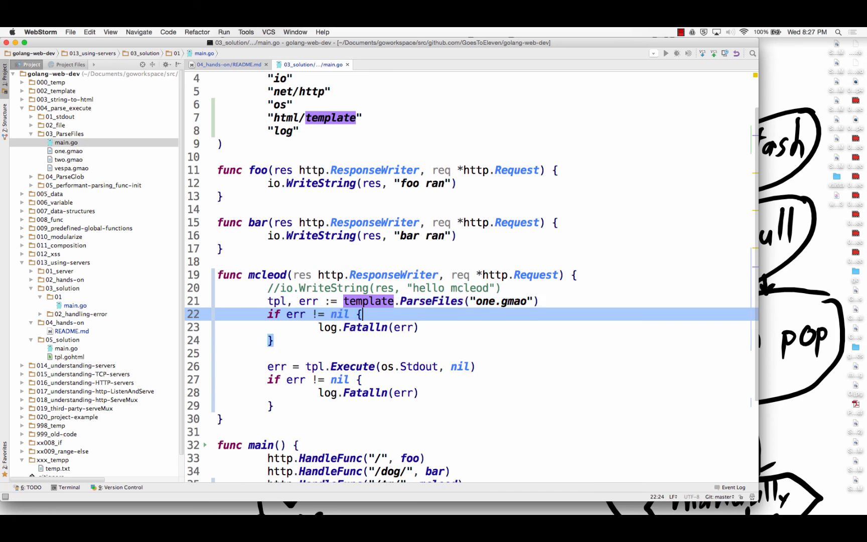
left_click(368, 392)
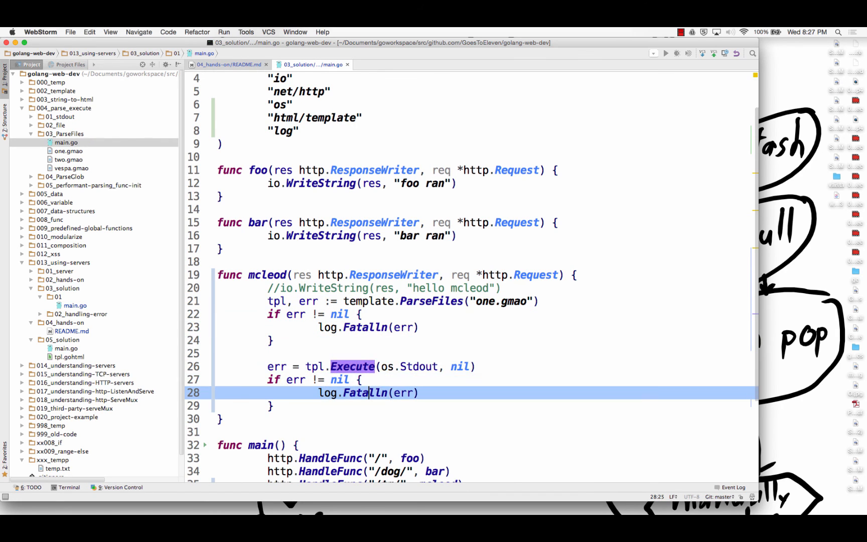
left_click(377, 366)
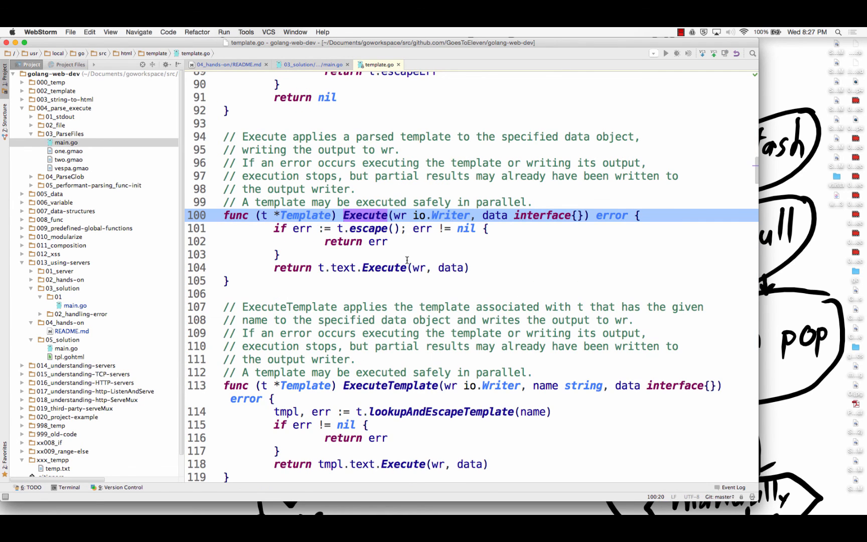
- Highlight the io.Writer parameter type in the html/template Execute signature
double_click(450, 214)
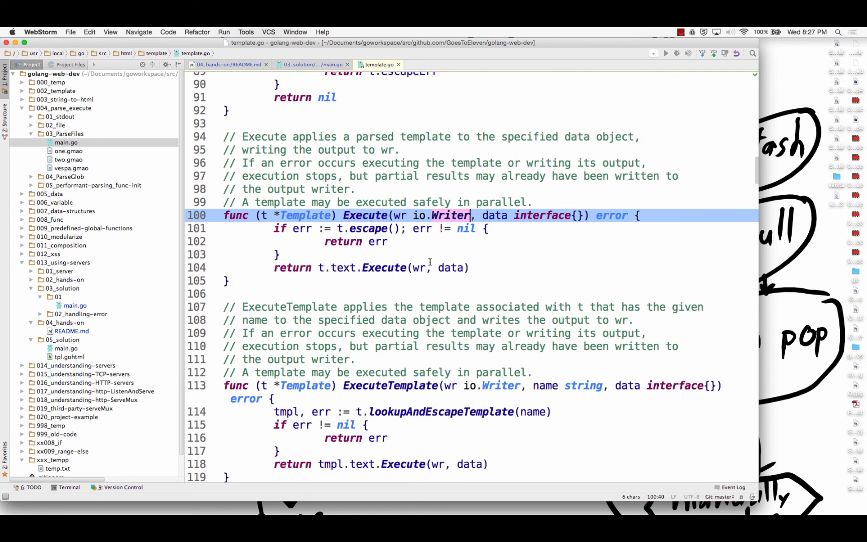
mouse_move(370, 64)
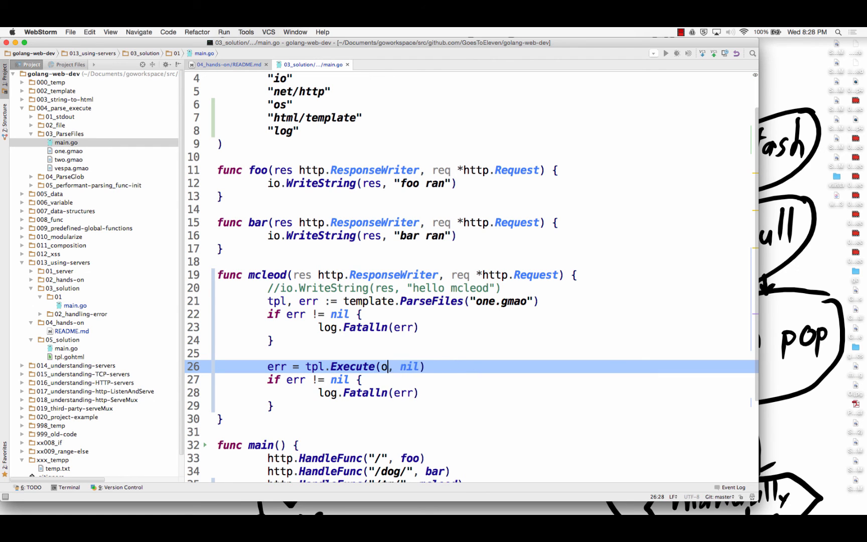
- Change tpl.Execute to write to res with the string "TODD" as its data argument
type("es")
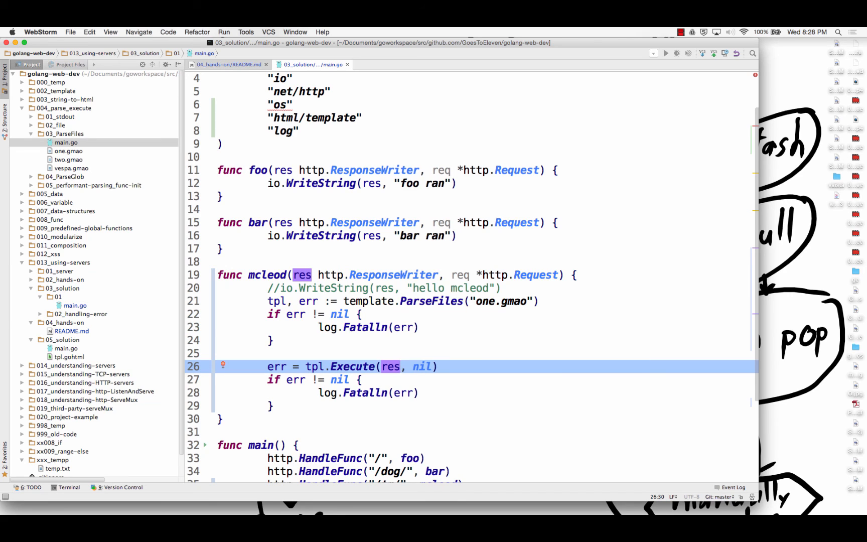
left_click(421, 367)
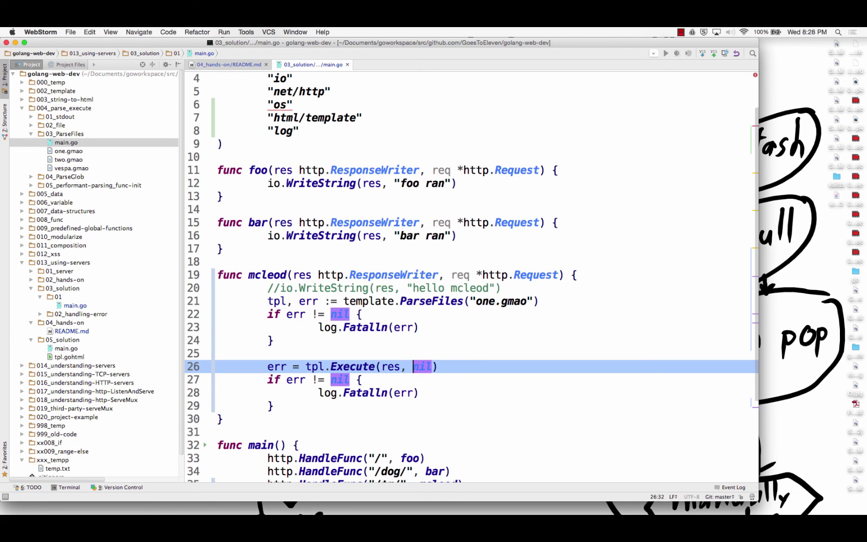
type("\"\"")
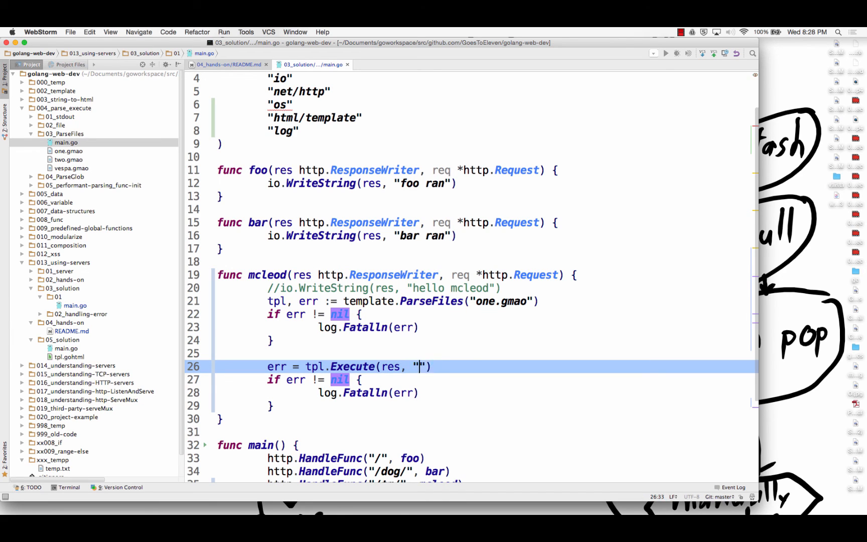
type("TODD")
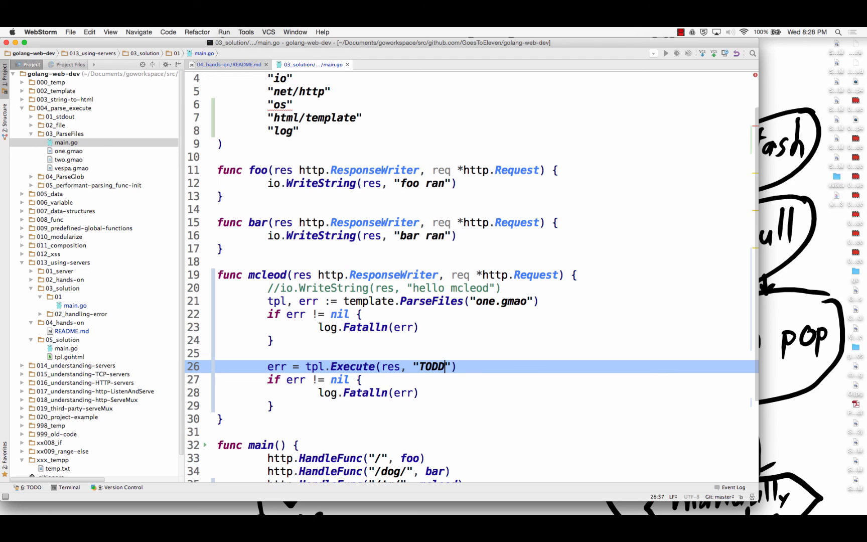
mouse_move(525, 305)
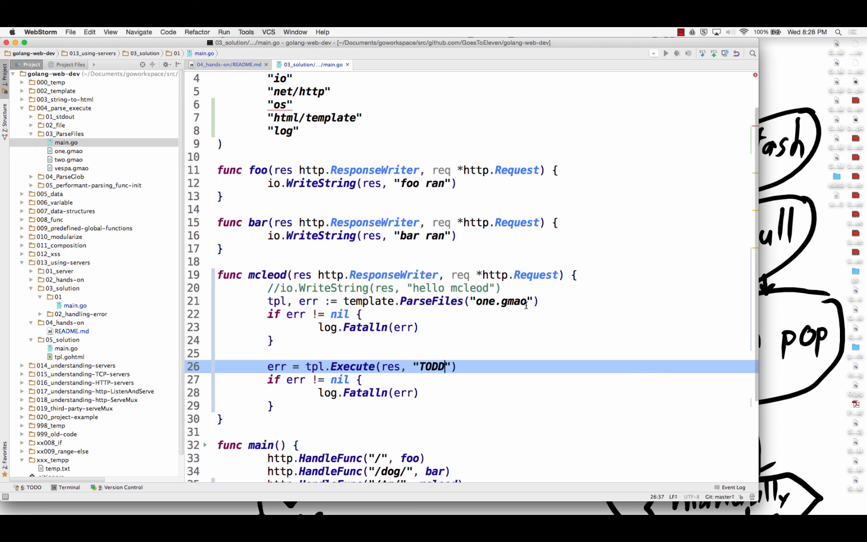
left_click(681, 31)
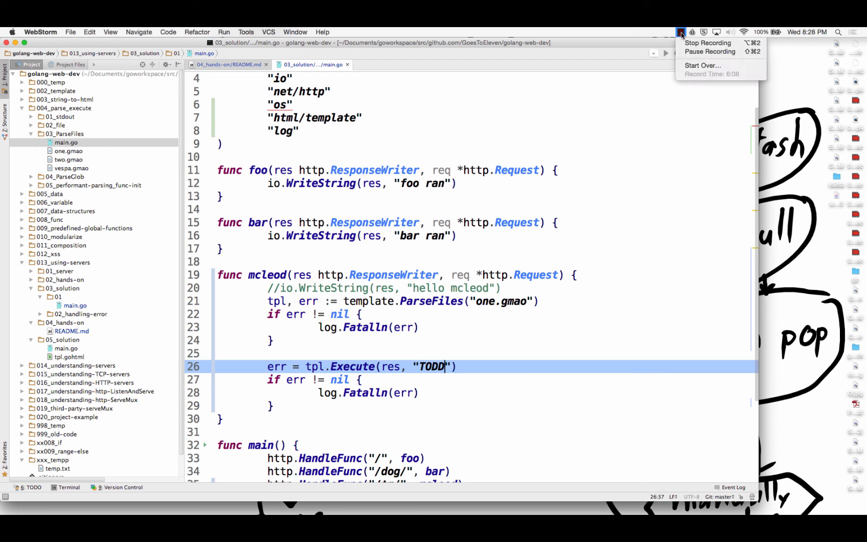